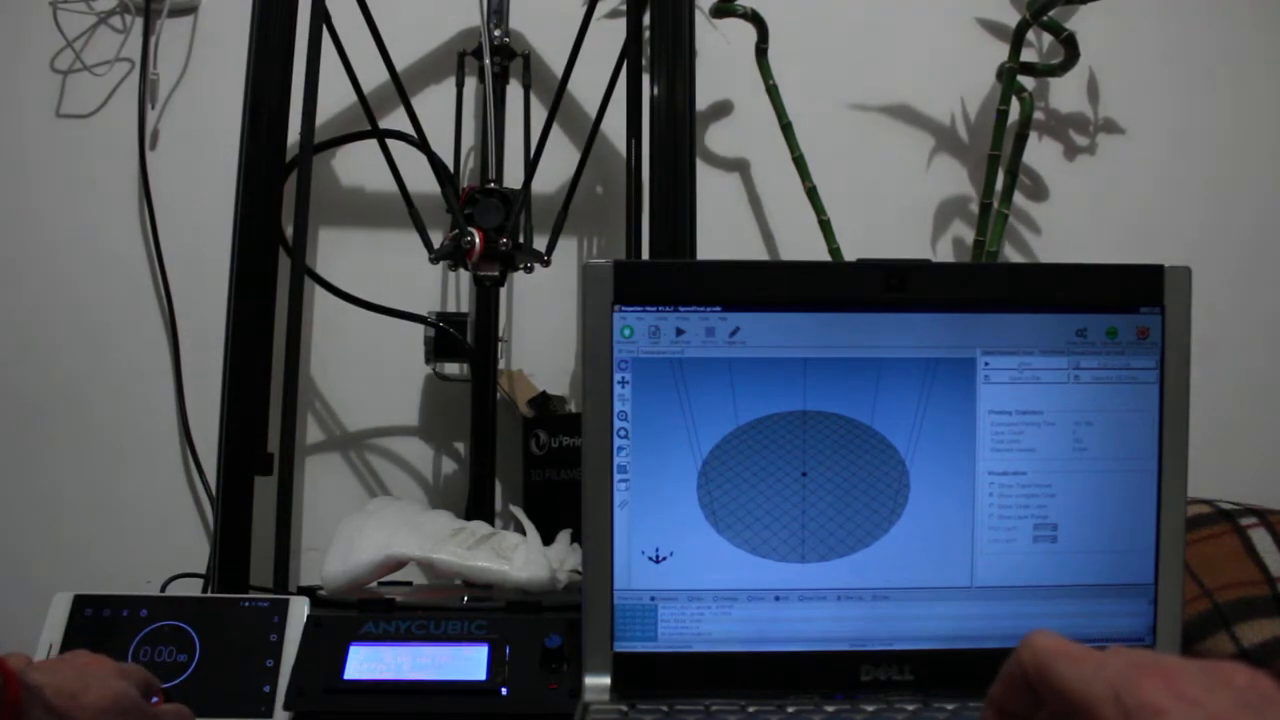
Show the Manual Control panel for jogging the print head and setting temperatures
{"action": "left_click", "coordinate": [680, 332]}
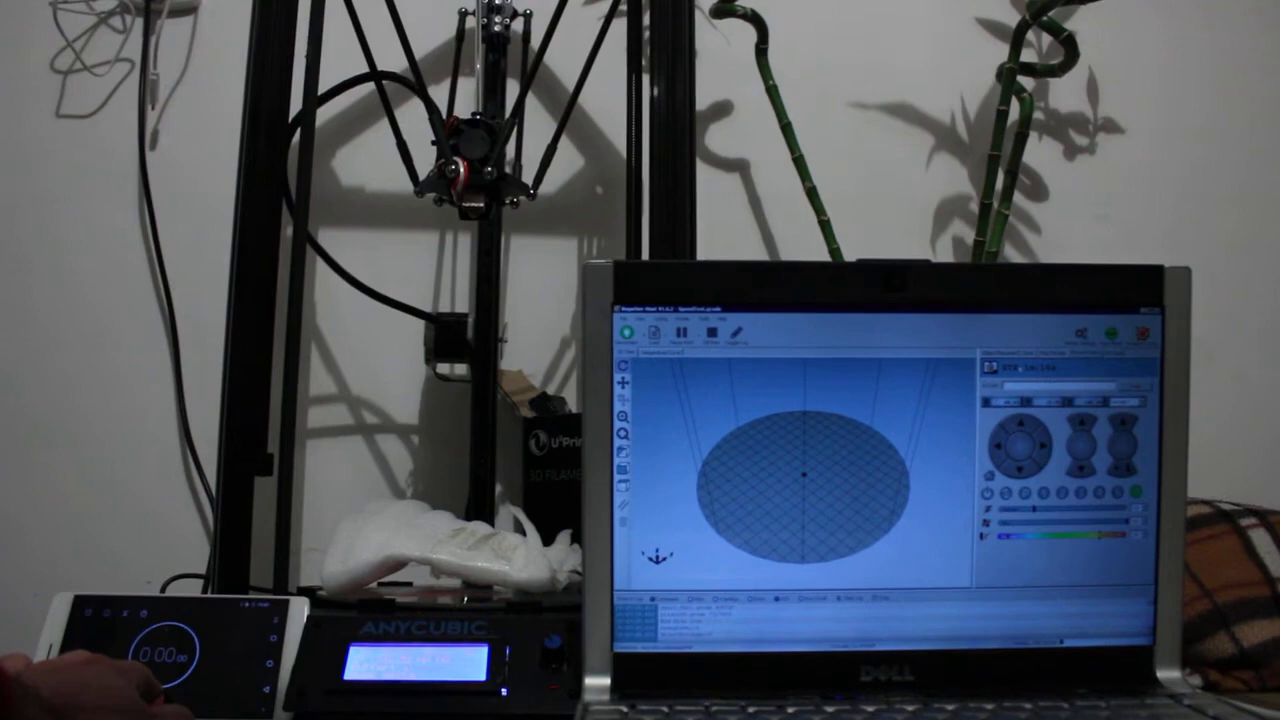